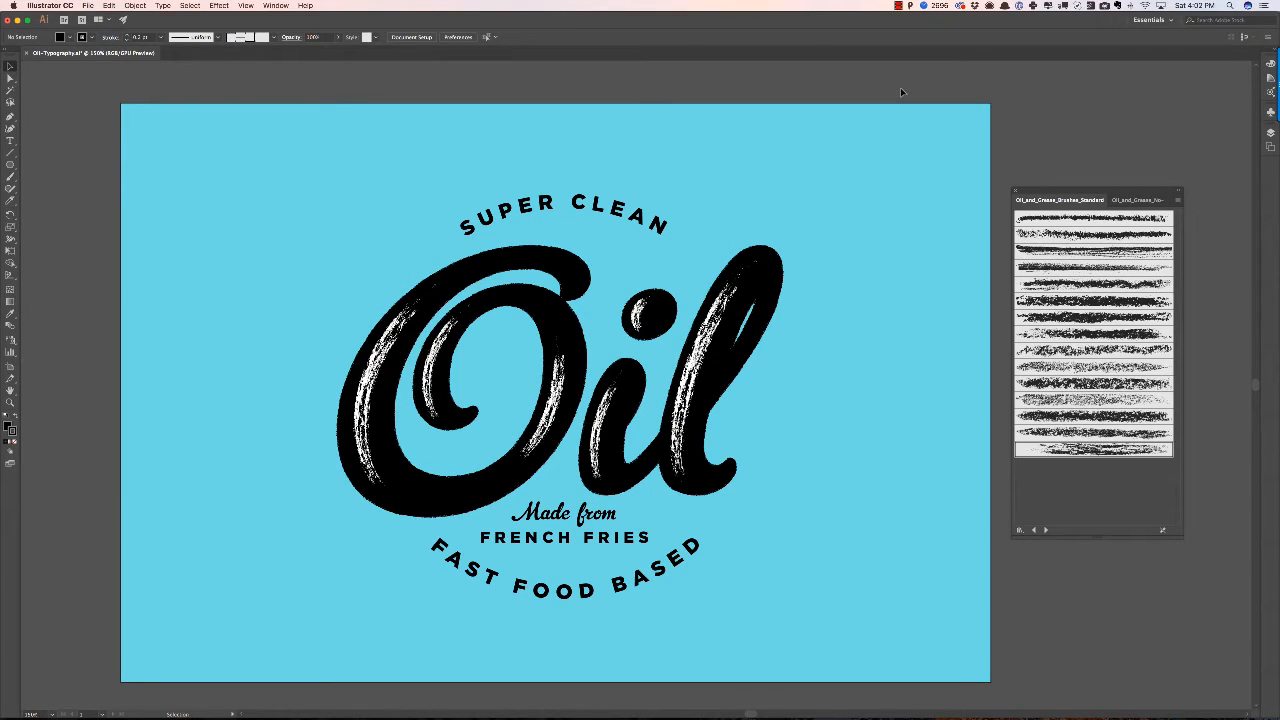
mouse_move(323, 310)
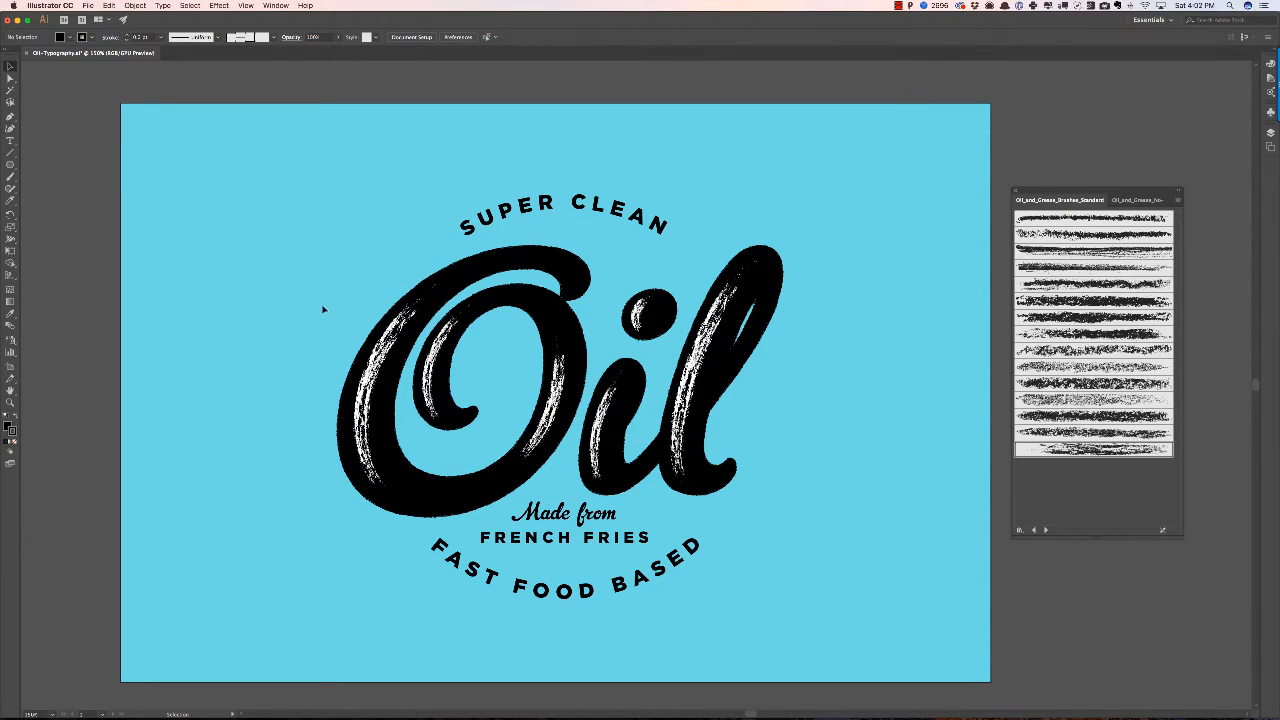
mouse_move(300, 261)
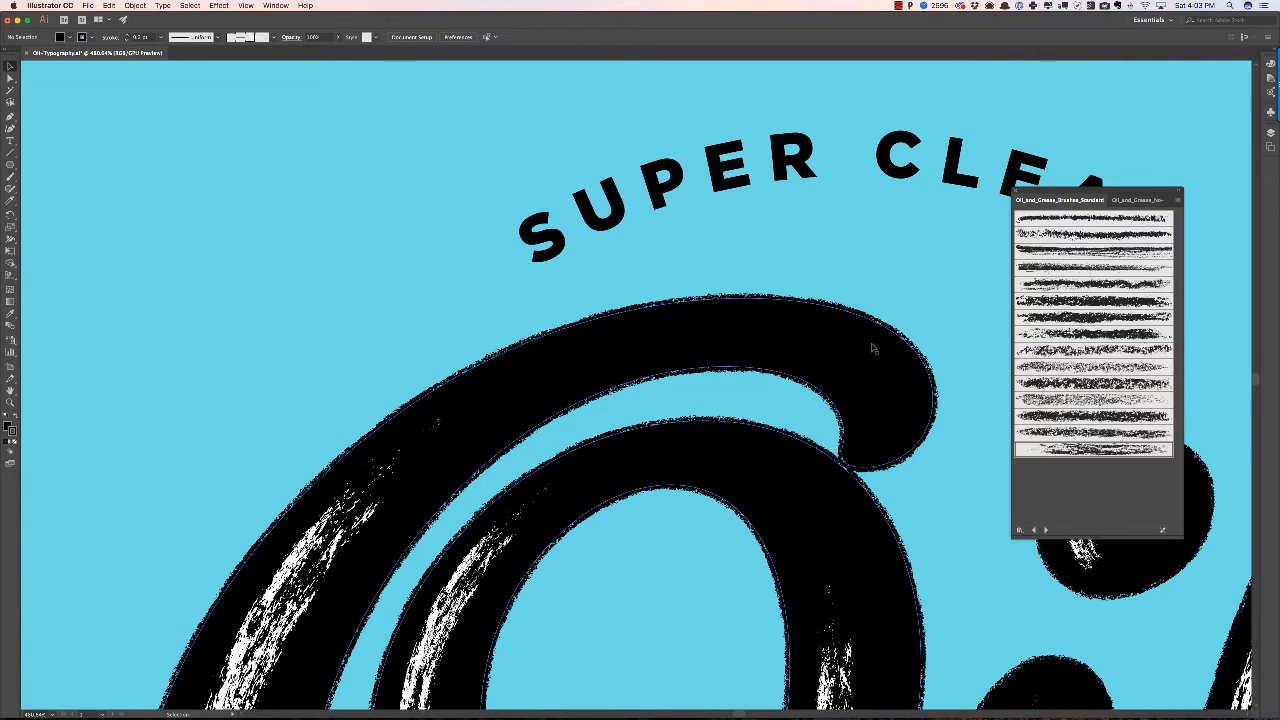
mouse_move(582, 359)
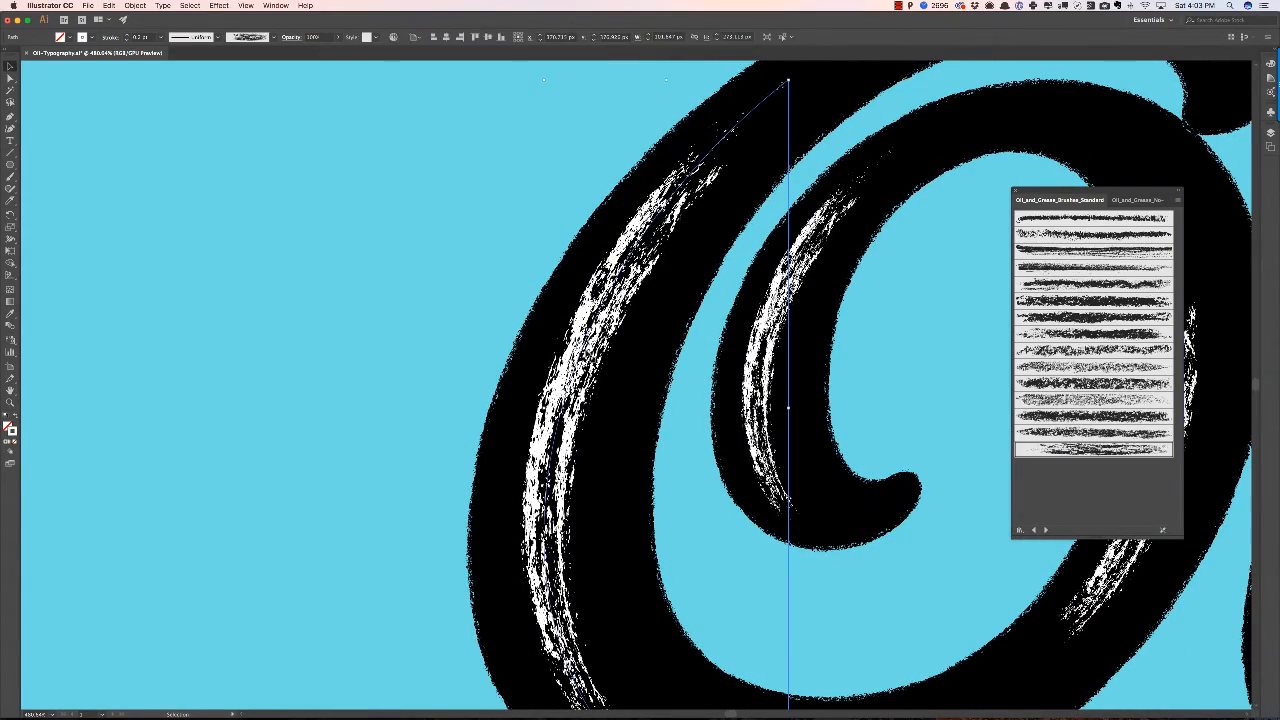
mouse_move(427, 309)
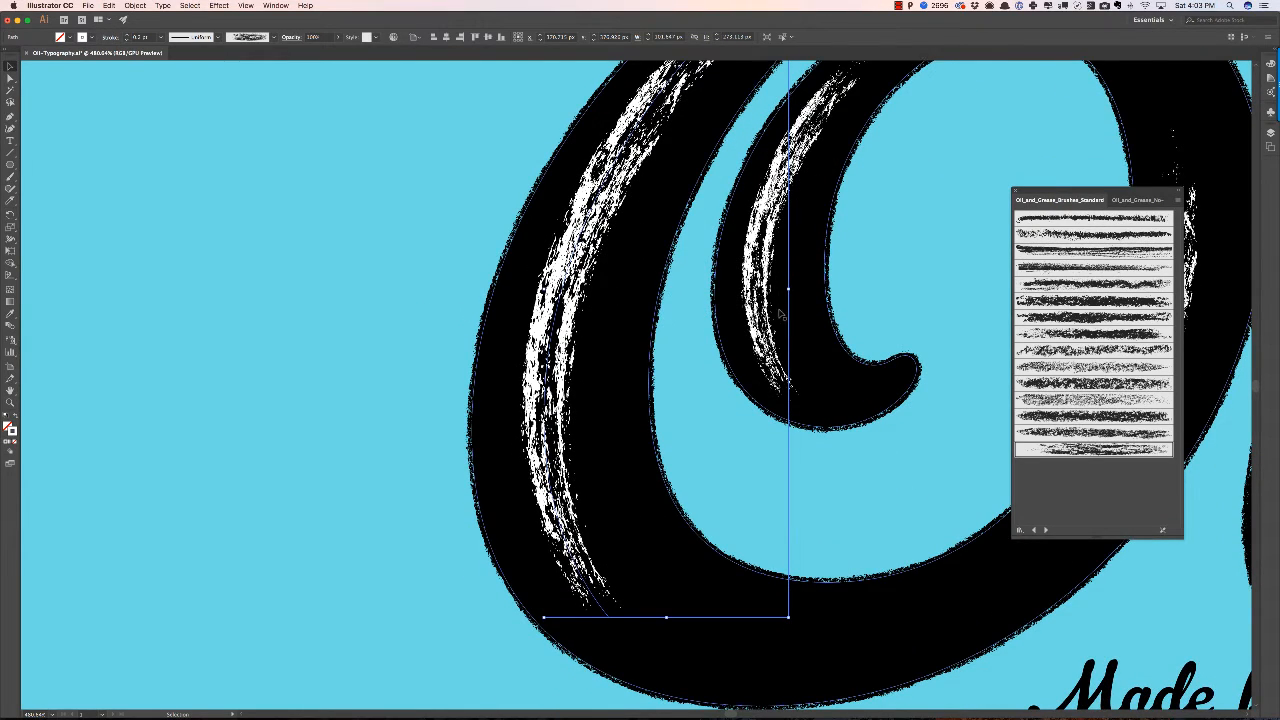
mouse_move(640, 330)
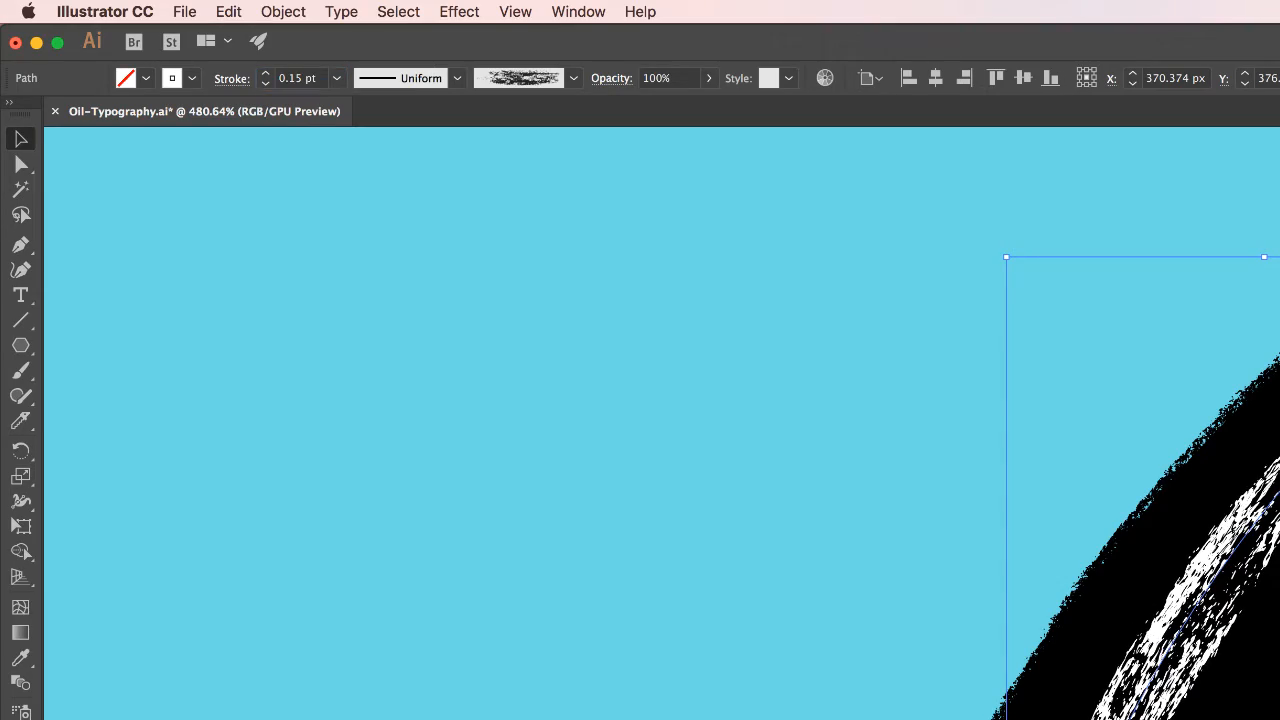
Step: Apply an Oil and Grease library brush as the Oil lettering's stroke and adjust its weight
left_click(905, 453)
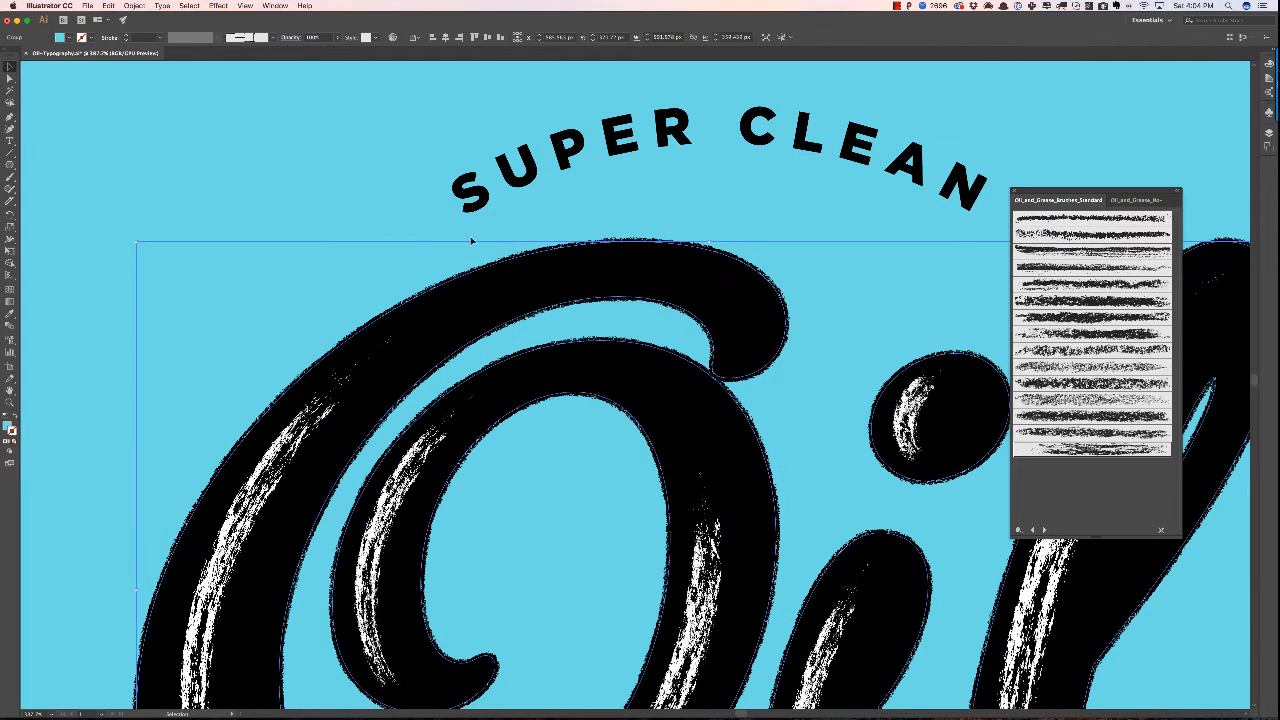
left_click(367, 205)
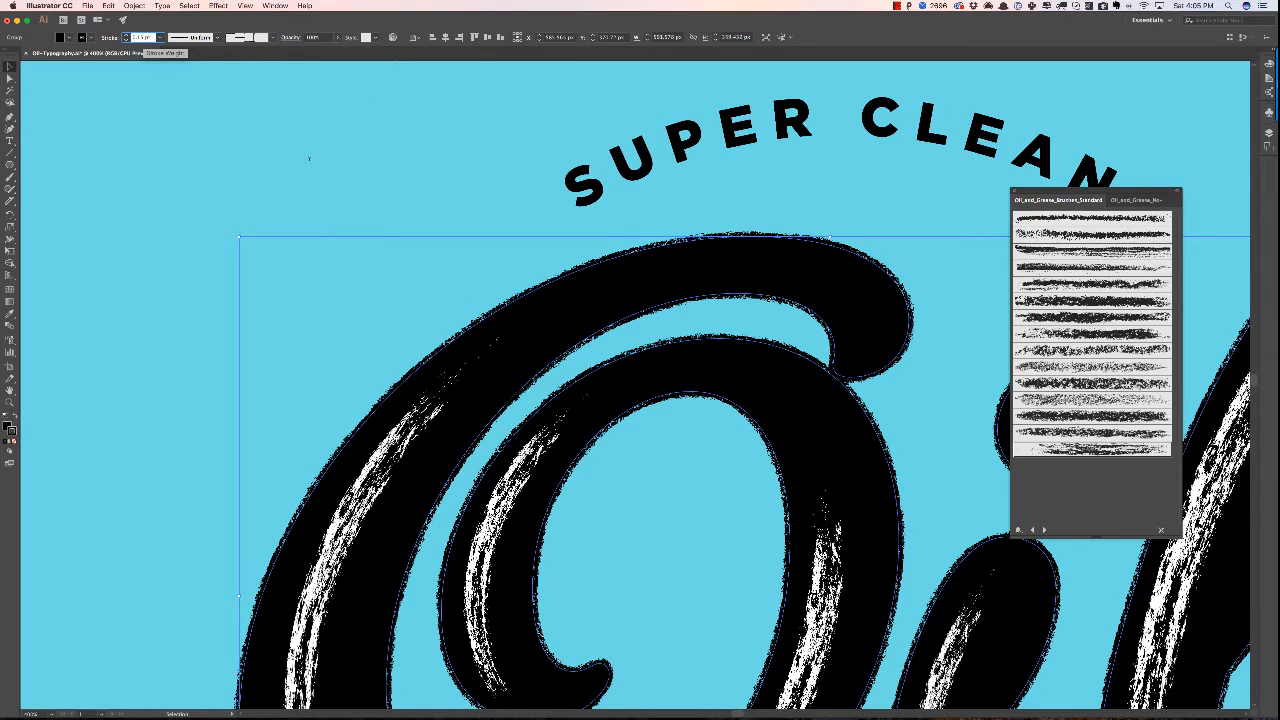
left_click(375, 165)
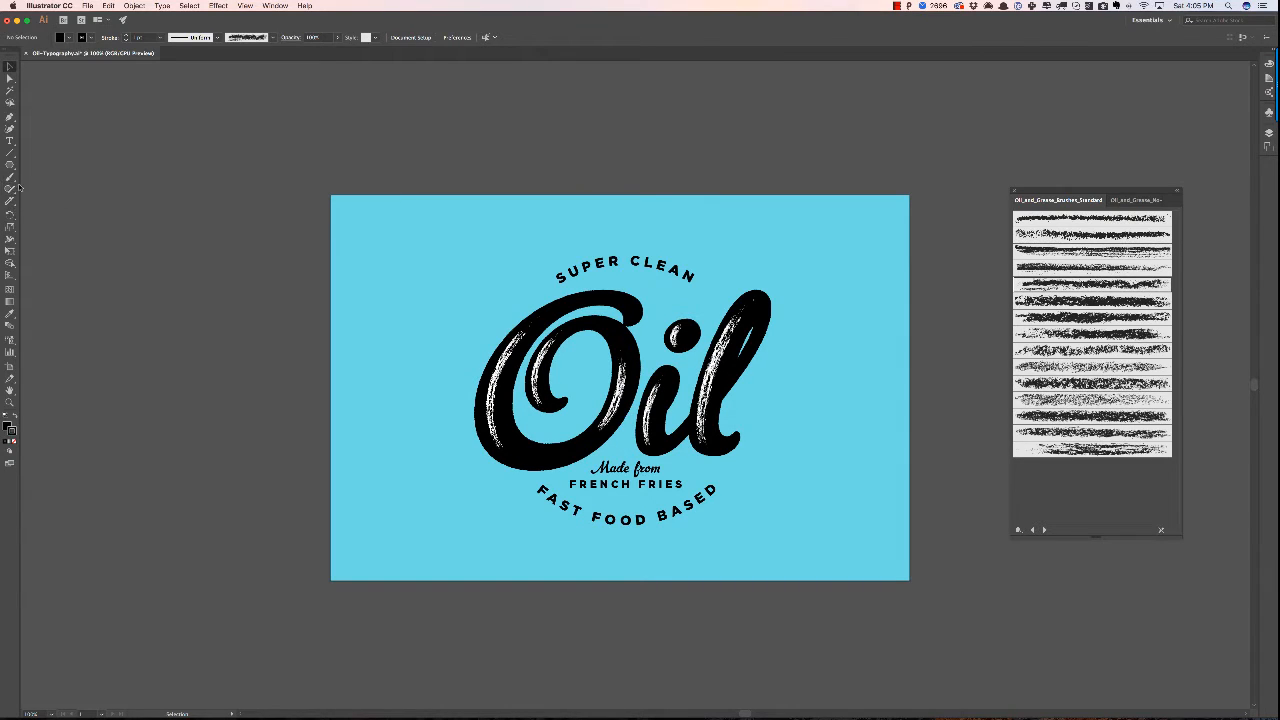
mouse_move(10, 167)
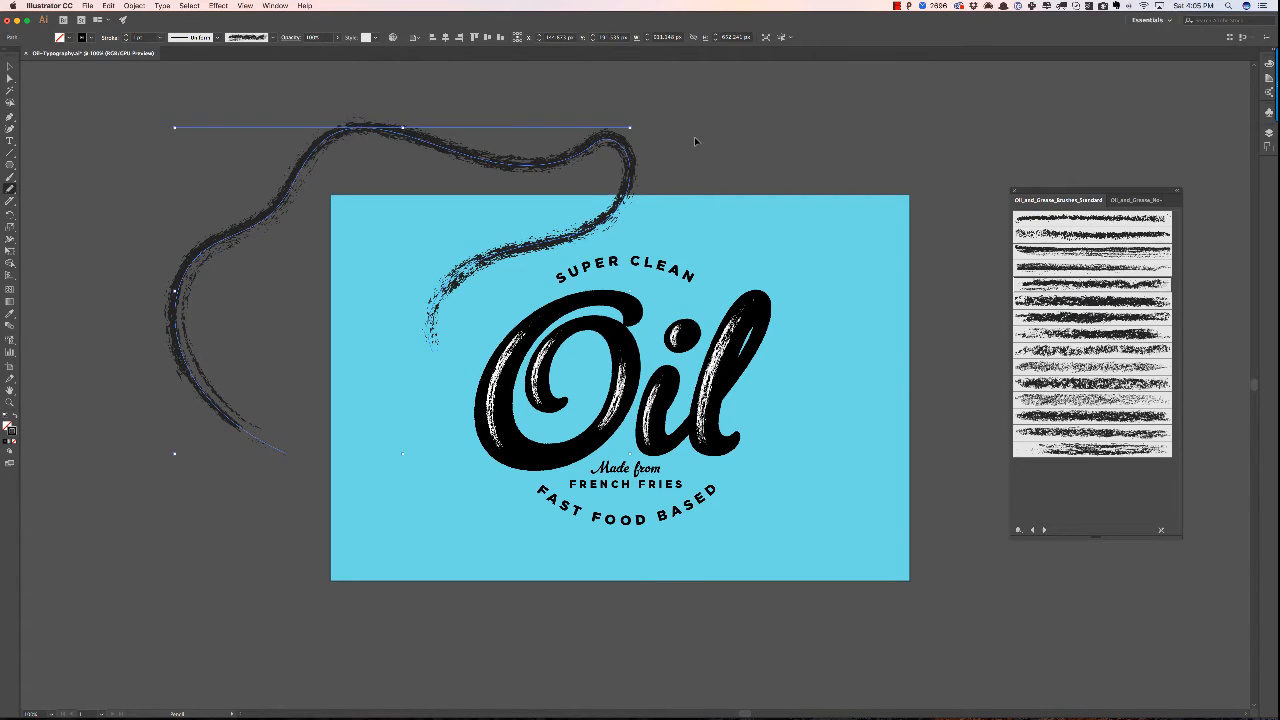
Step: Deselect the newly painted long grease-brush line by clicking empty canvas
left_click(700, 137)
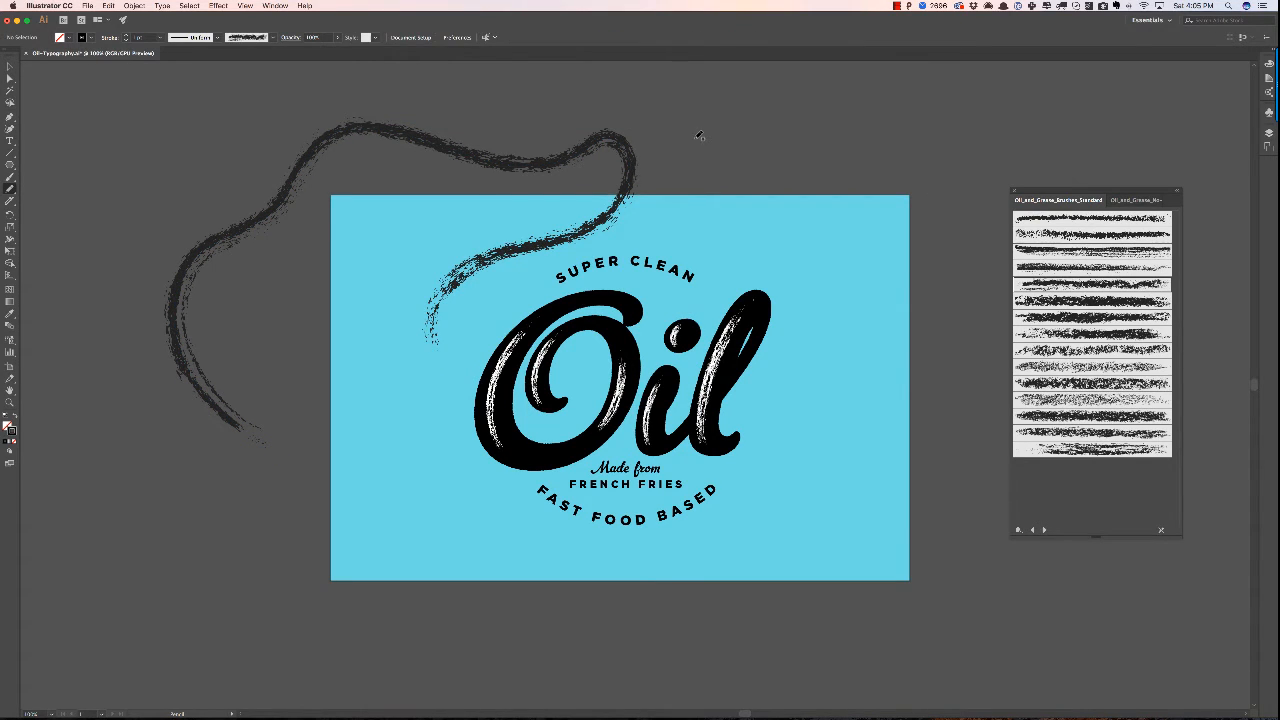